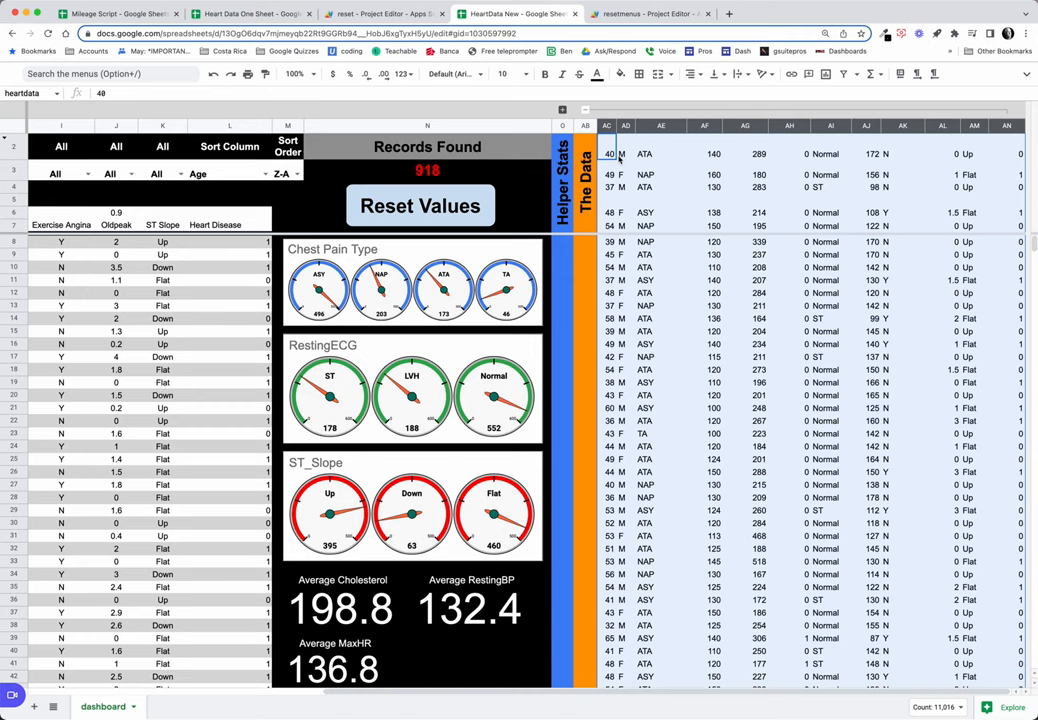
pyautogui.moveTo(836, 174)
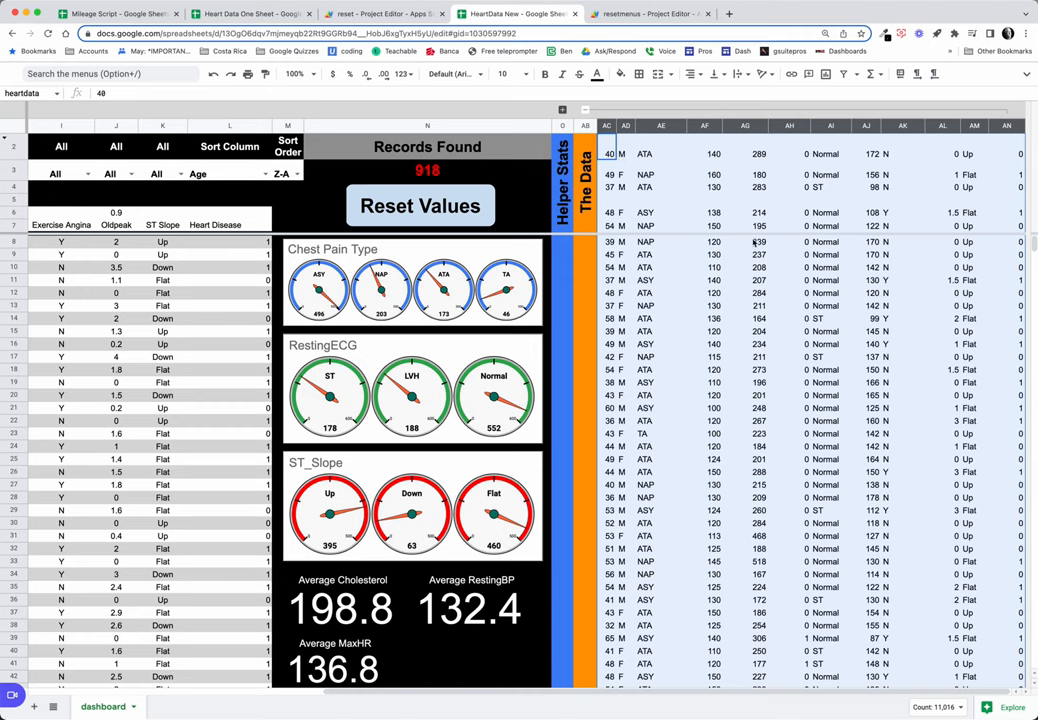
pyautogui.moveTo(944, 308)
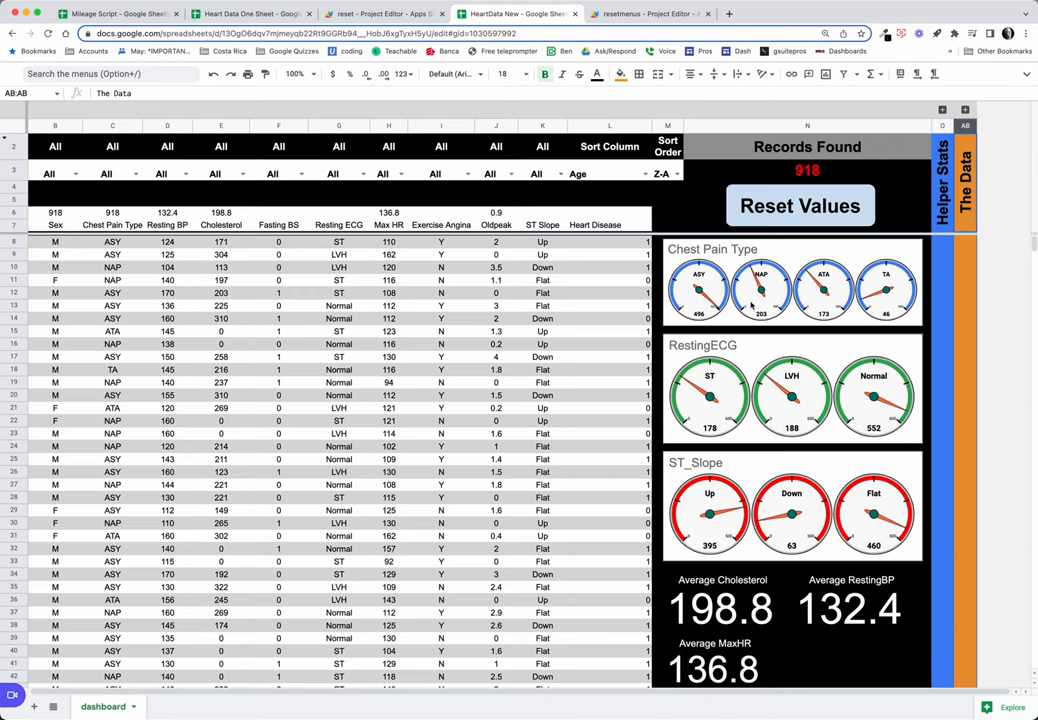
pyautogui.moveTo(916, 554)
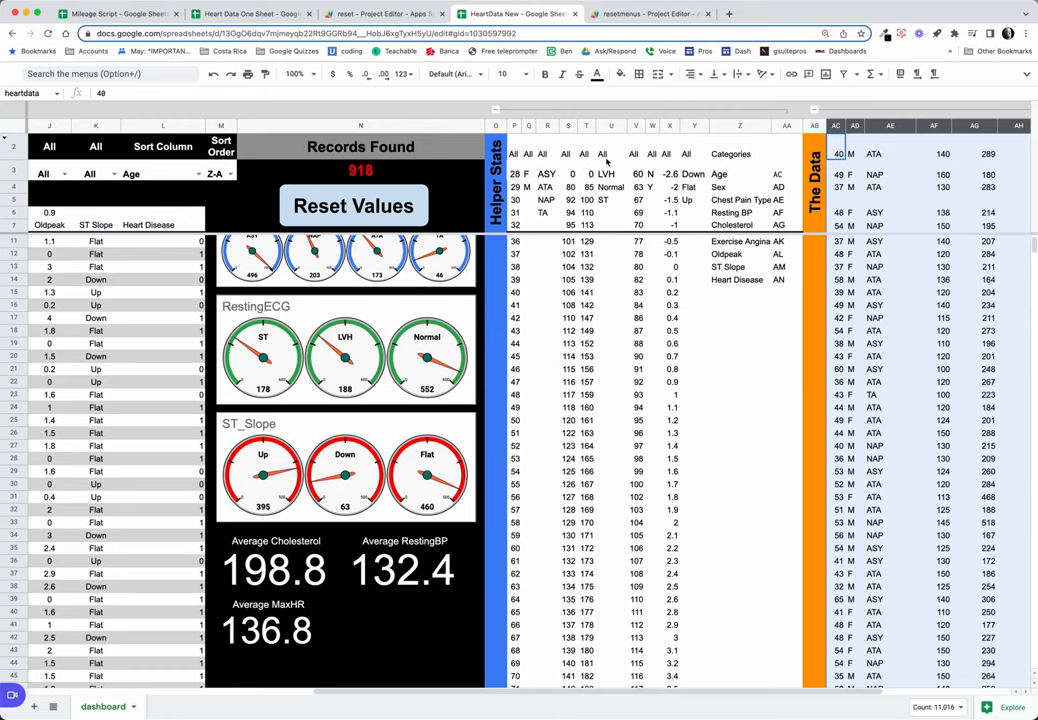
pyautogui.moveTo(902, 156)
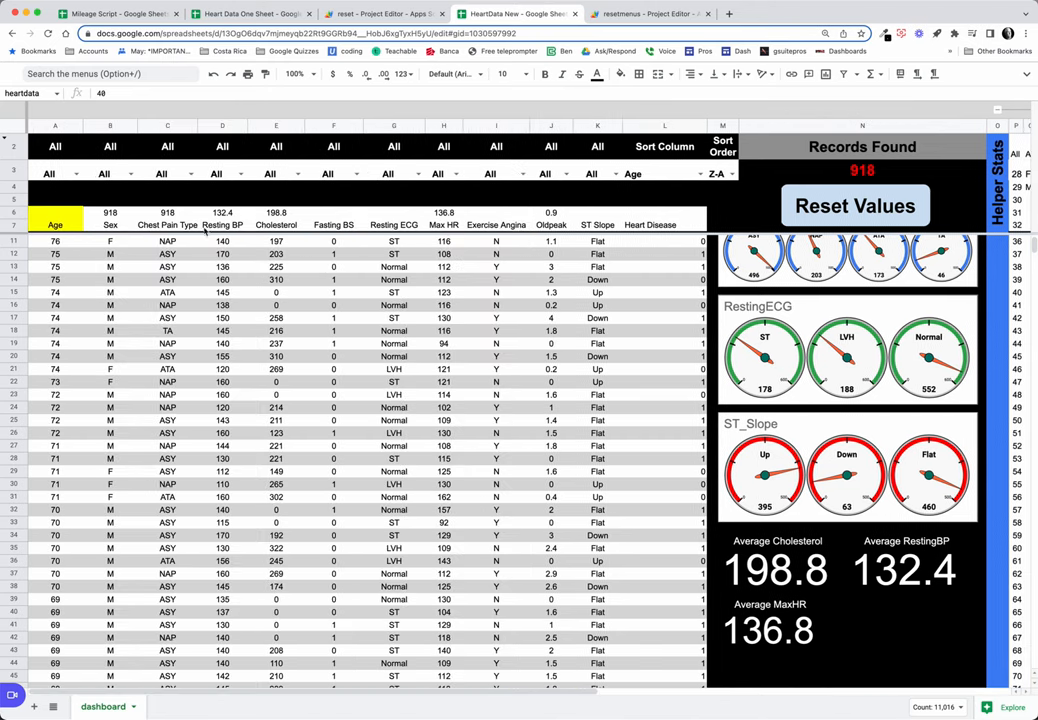
# Review the unique-values formulas behind each helper column feeding the filter dropdowns.
pyautogui.hscroll(3)
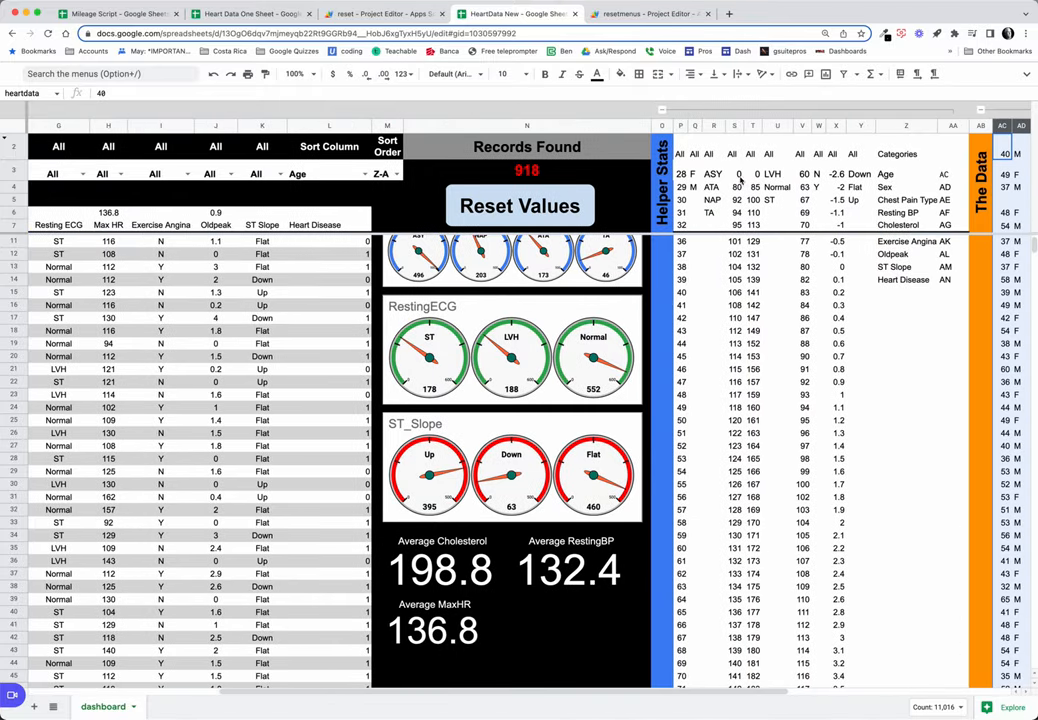
pyautogui.click(680, 152)
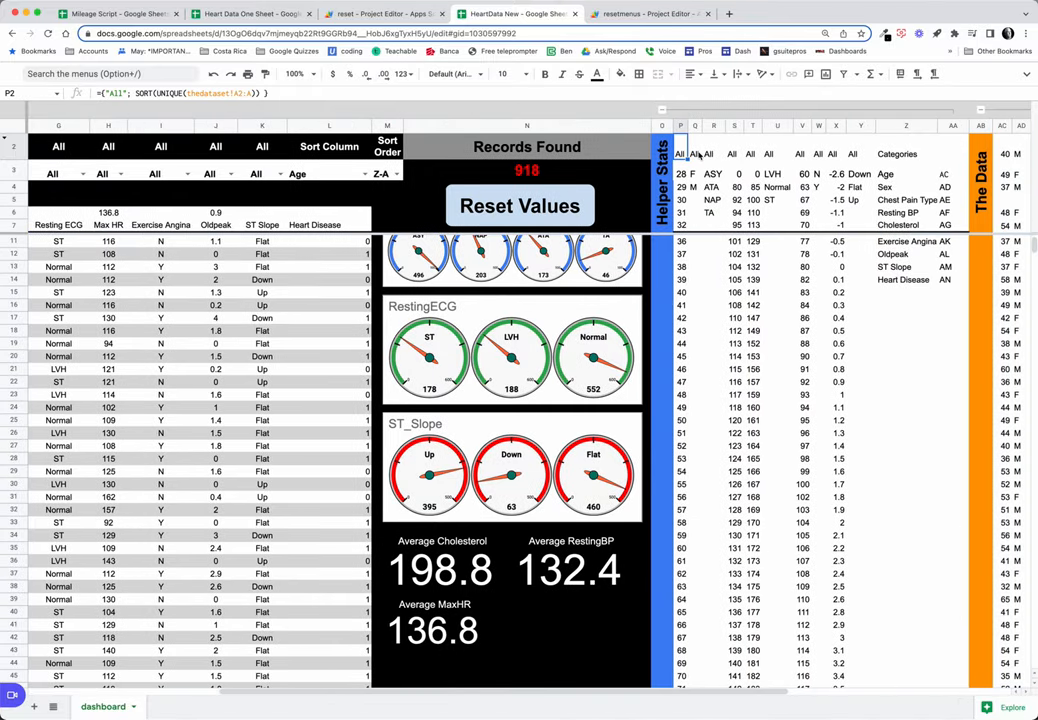
pyautogui.click(712, 146)
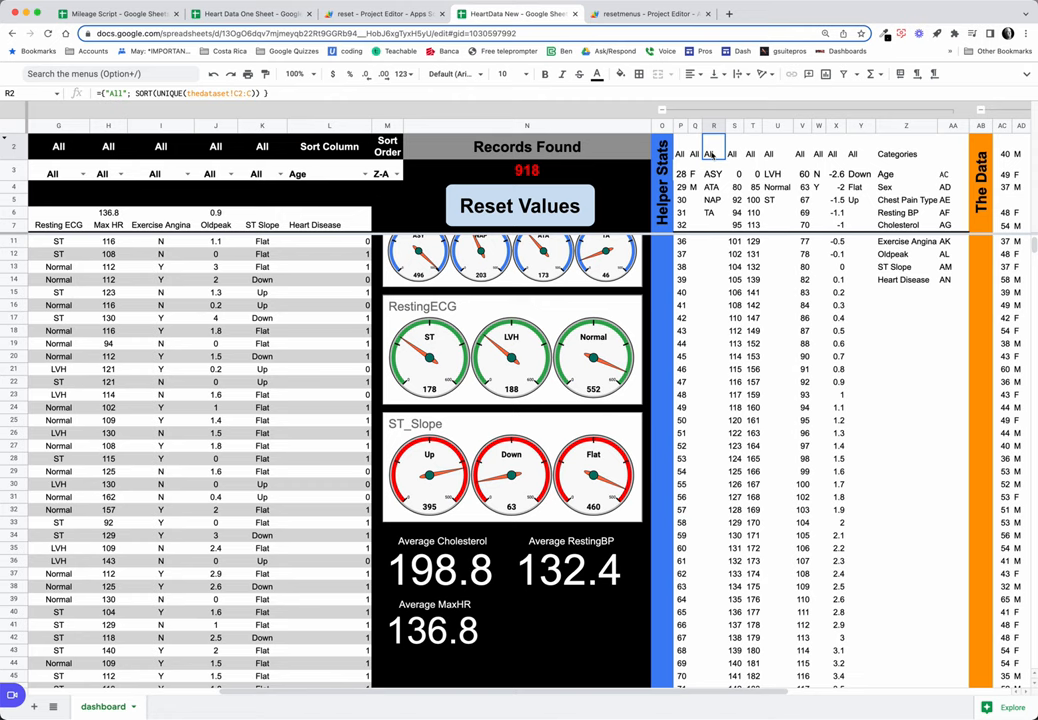
pyautogui.click(776, 152)
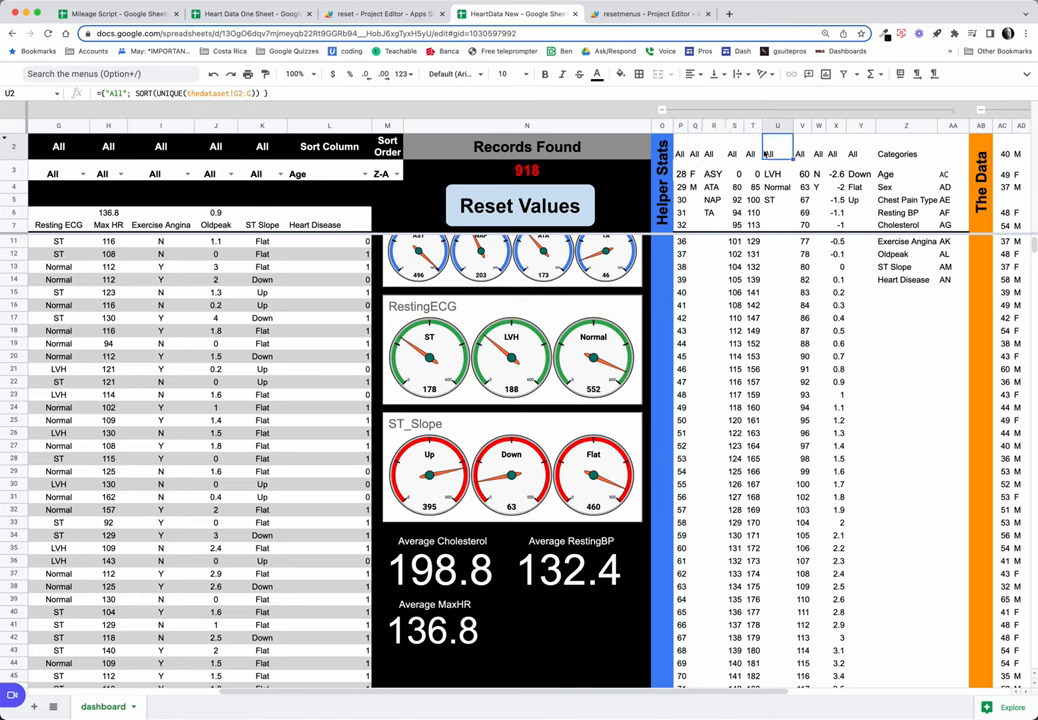
pyautogui.click(748, 152)
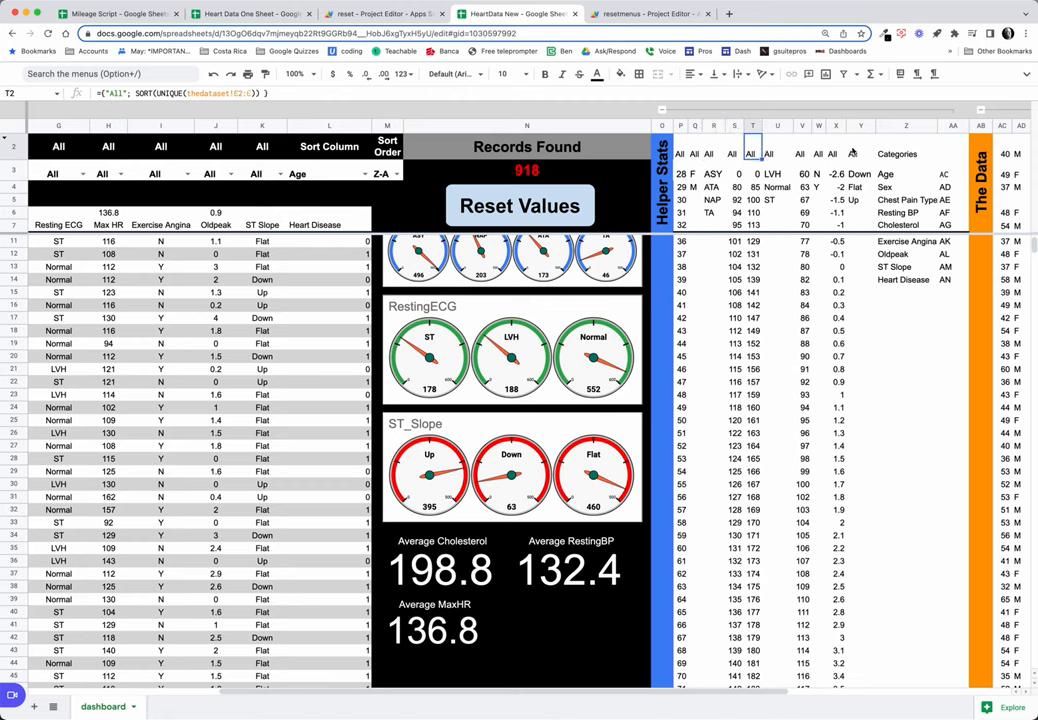
pyautogui.click(904, 152)
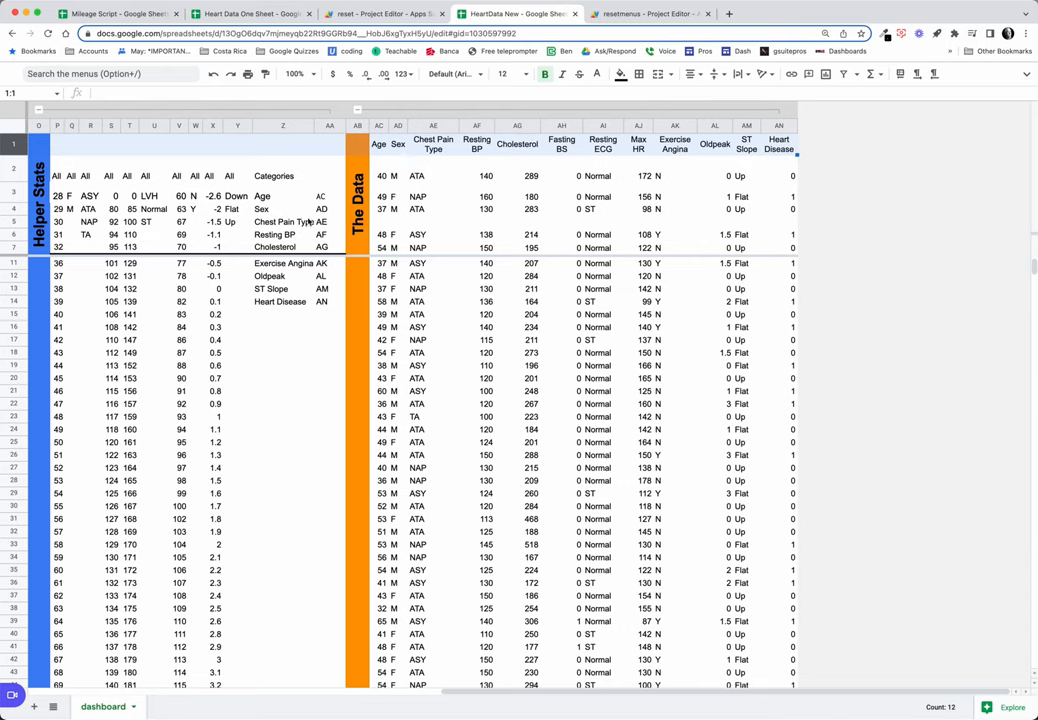
# Inspect the formulas listing the Categories and locating each category's data column.
pyautogui.click(328, 168)
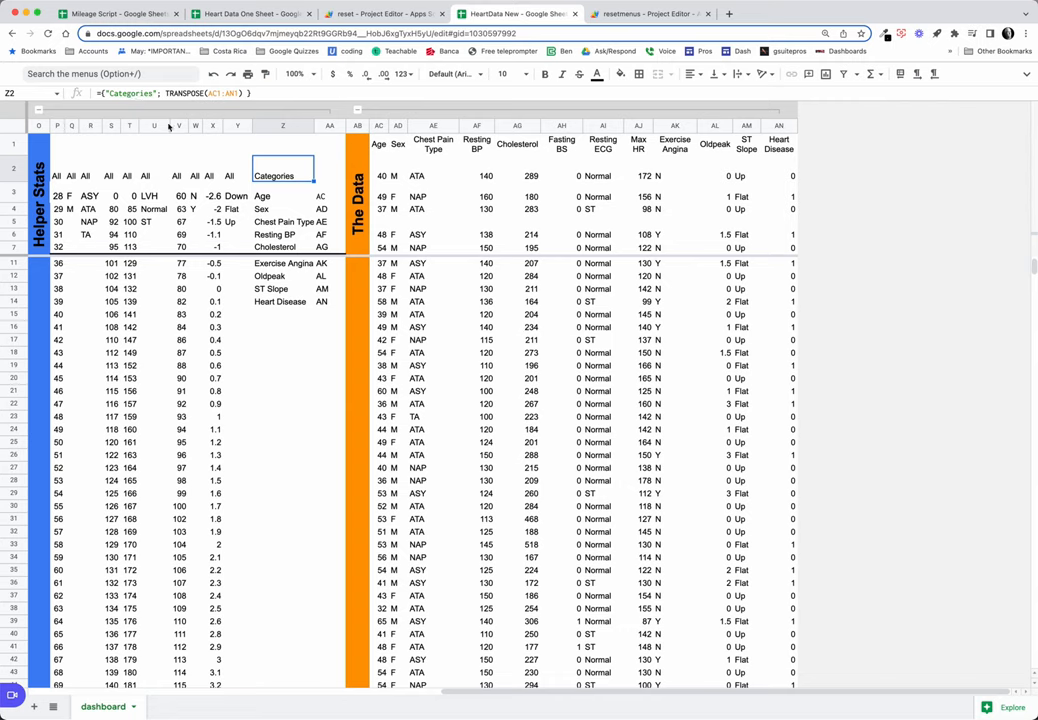
pyautogui.click(328, 196)
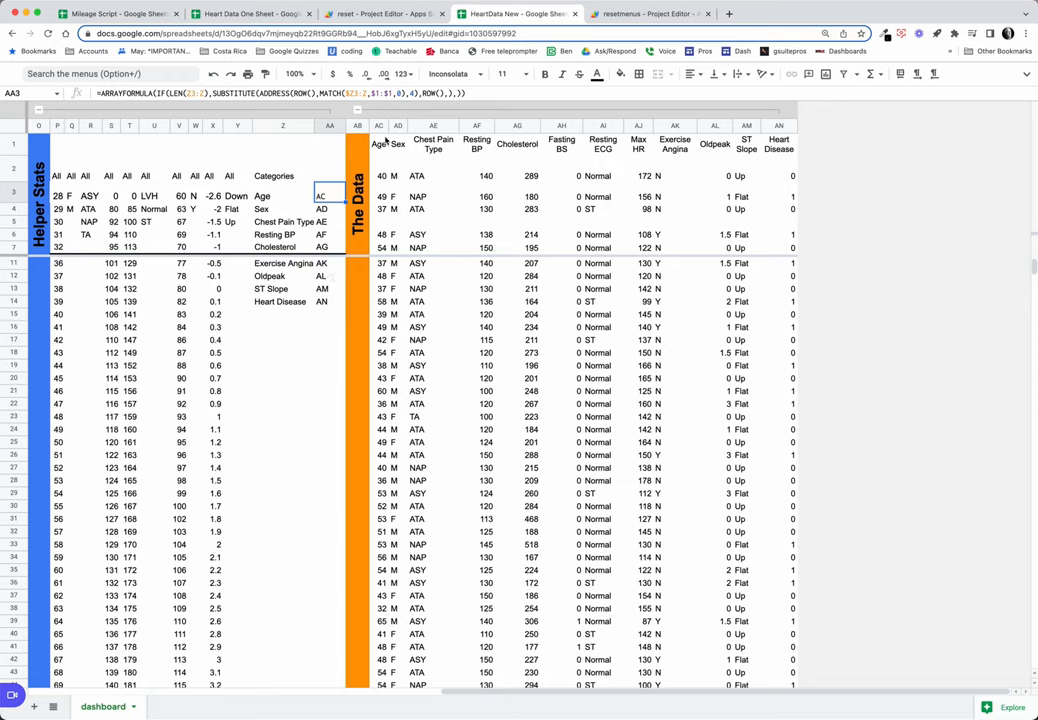
pyautogui.moveTo(396, 158)
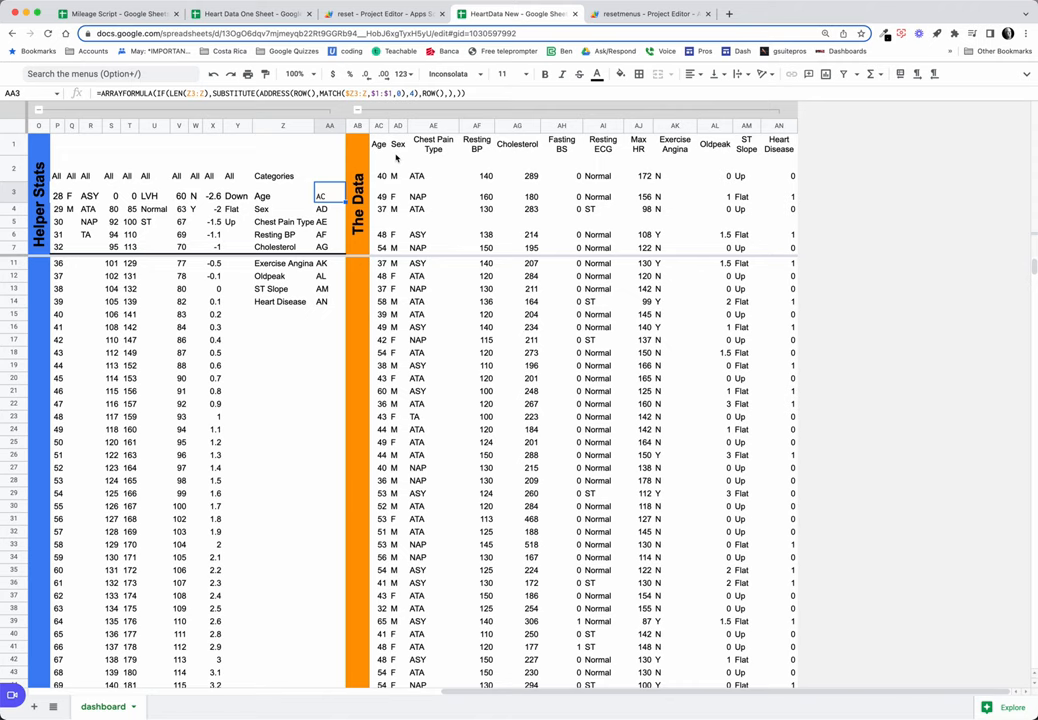
pyautogui.moveTo(230, 132)
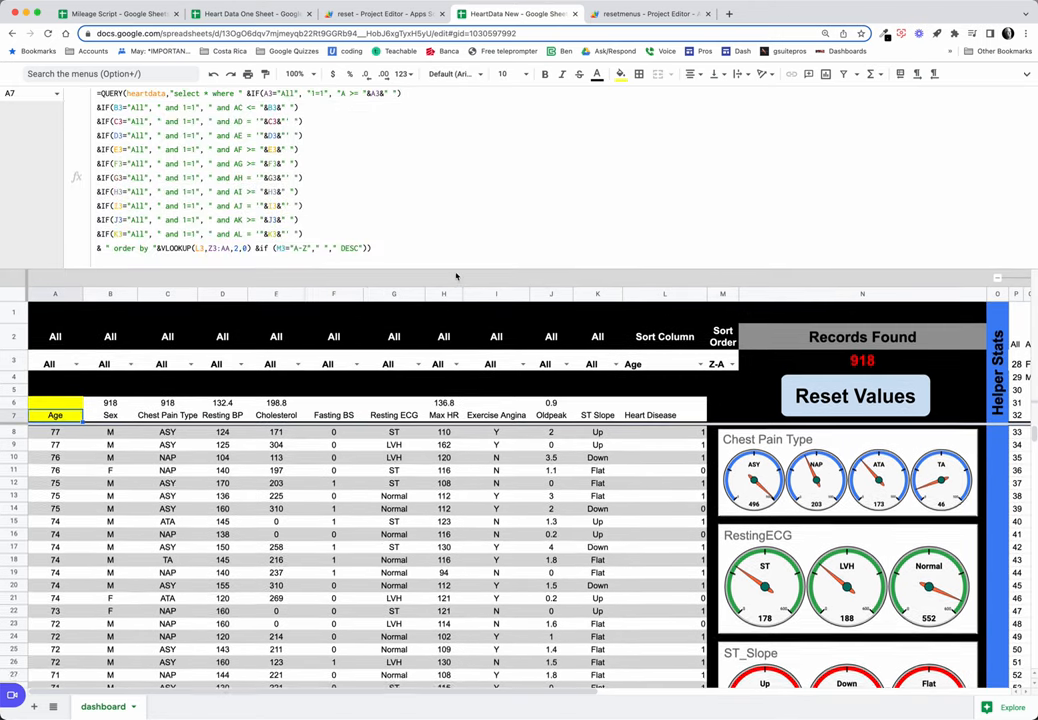
pyautogui.moveTo(376, 220)
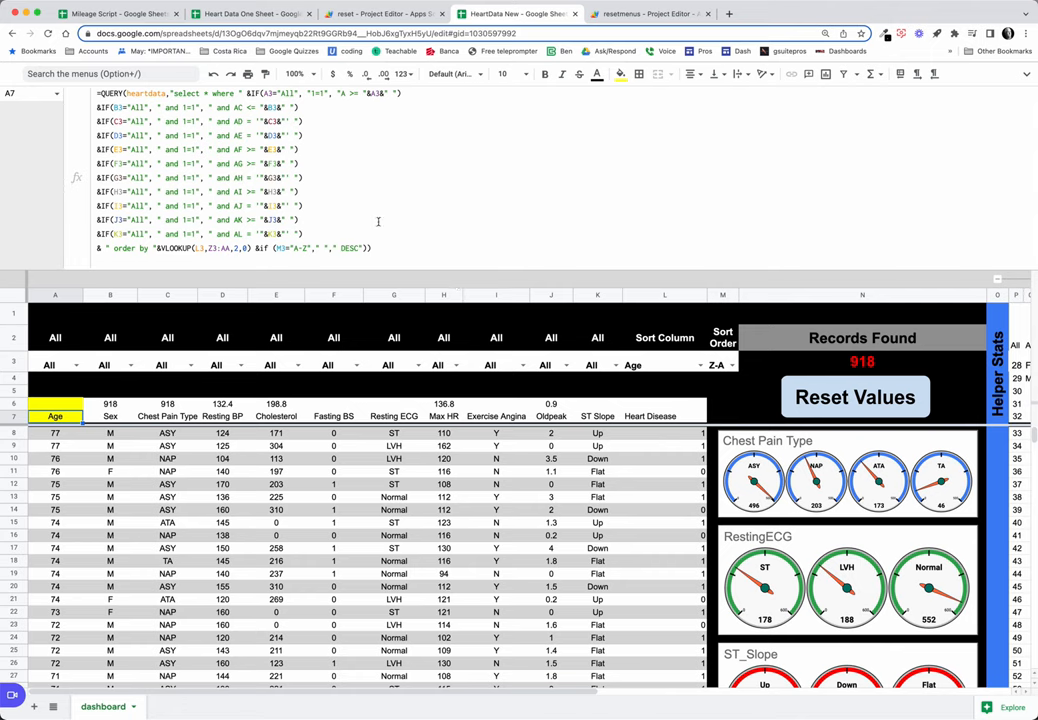
pyautogui.moveTo(338, 212)
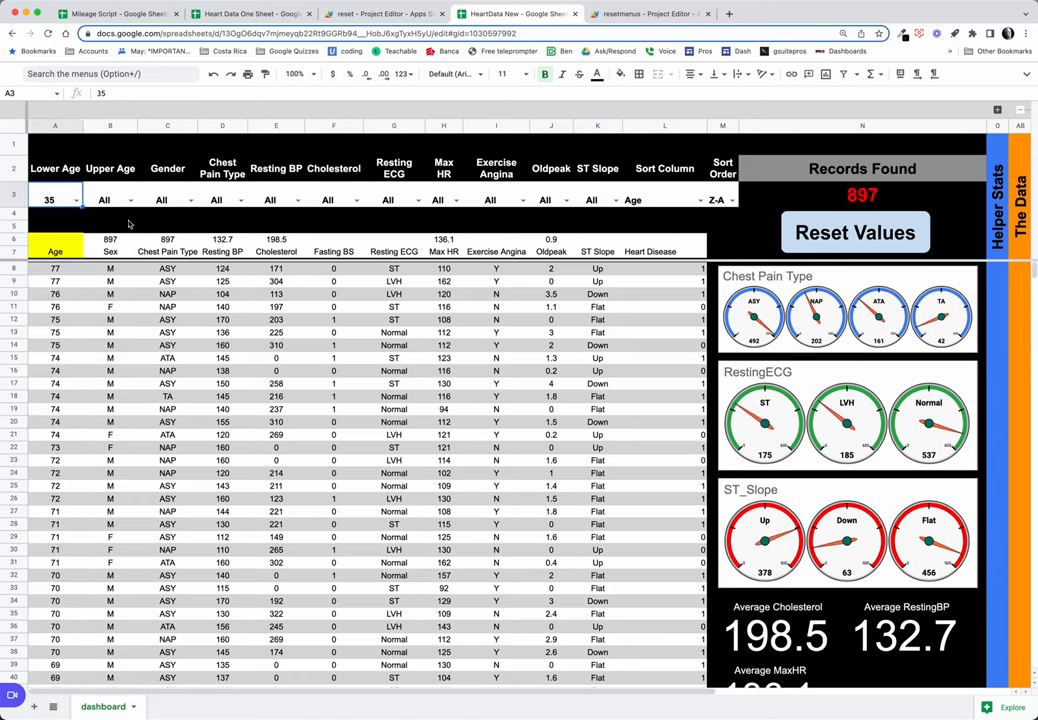
# Try the upper age, female sex, chest pain ATA and resting BP filters in turn.
pyautogui.click(110, 200)
pyautogui.write('44')
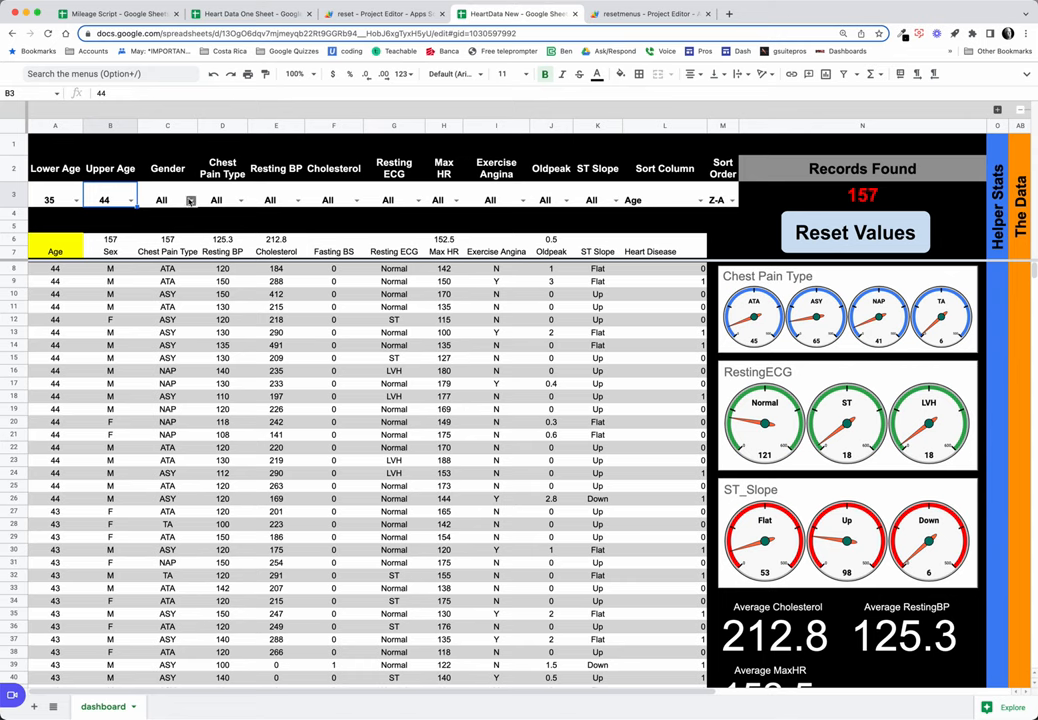
pyautogui.click(168, 200)
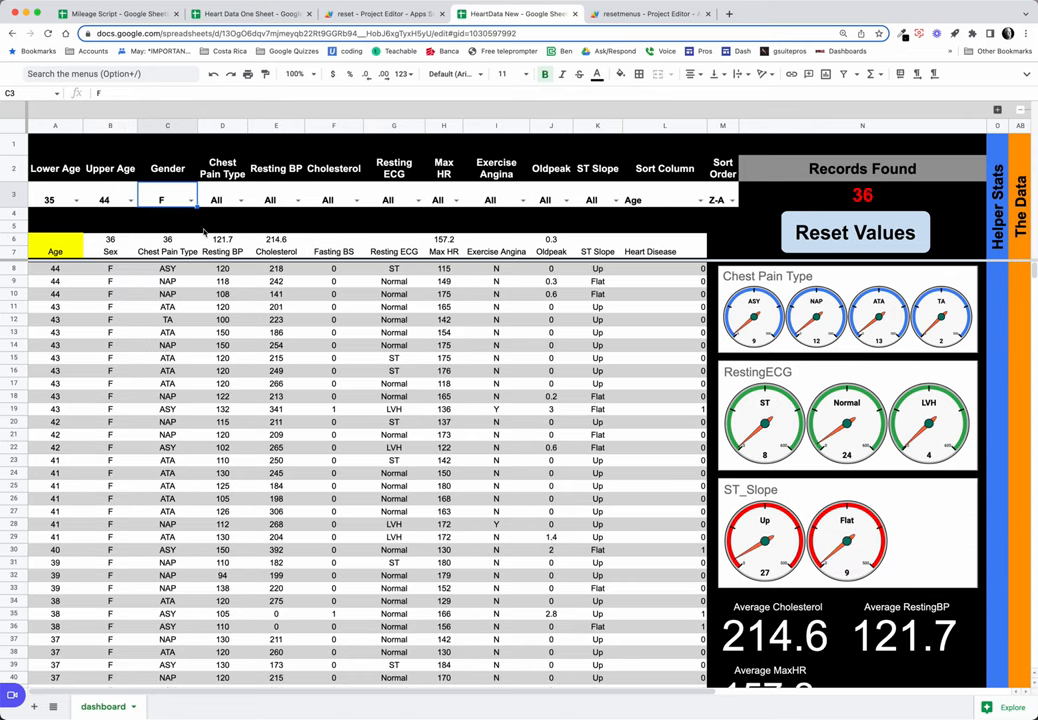
pyautogui.click(222, 200)
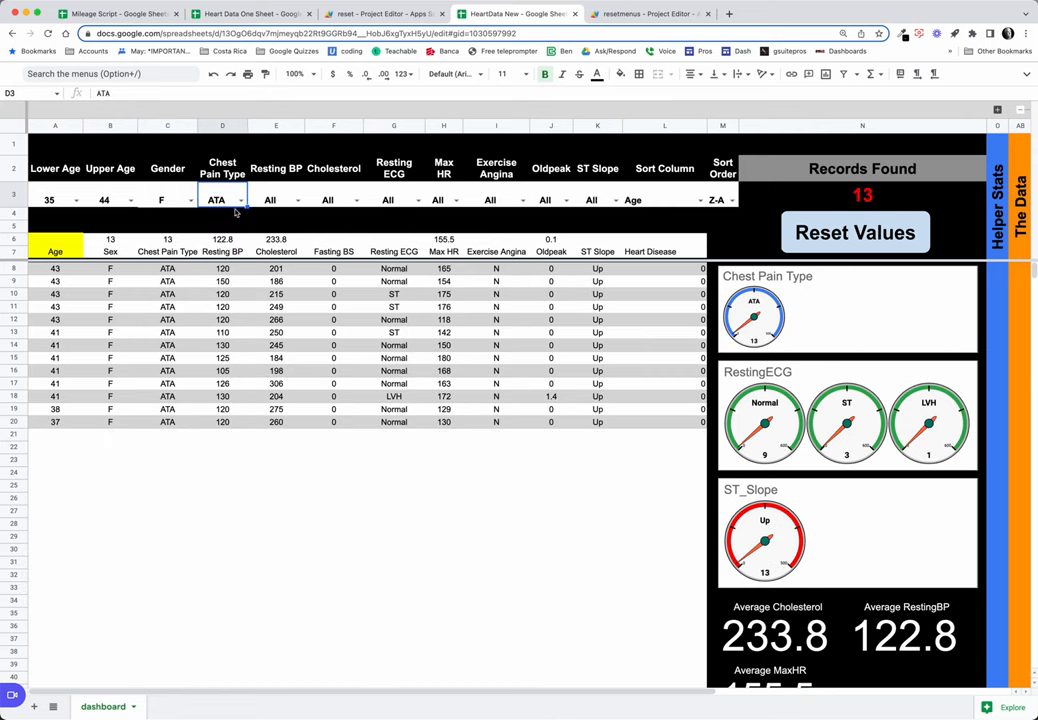
pyautogui.click(298, 200)
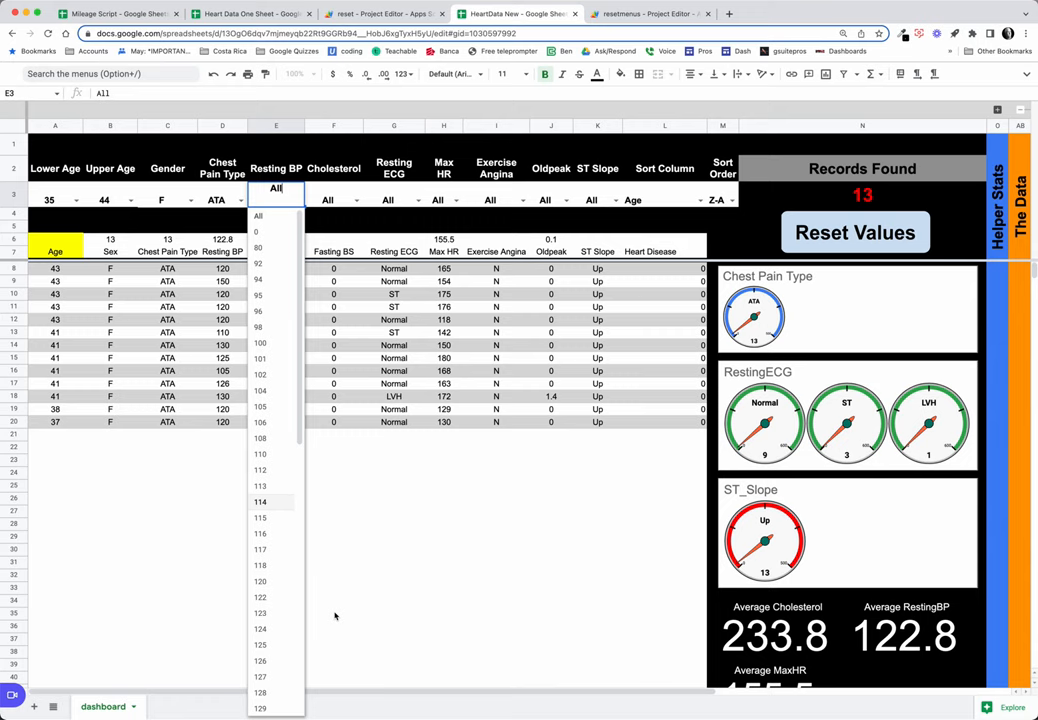
pyautogui.moveTo(464, 204)
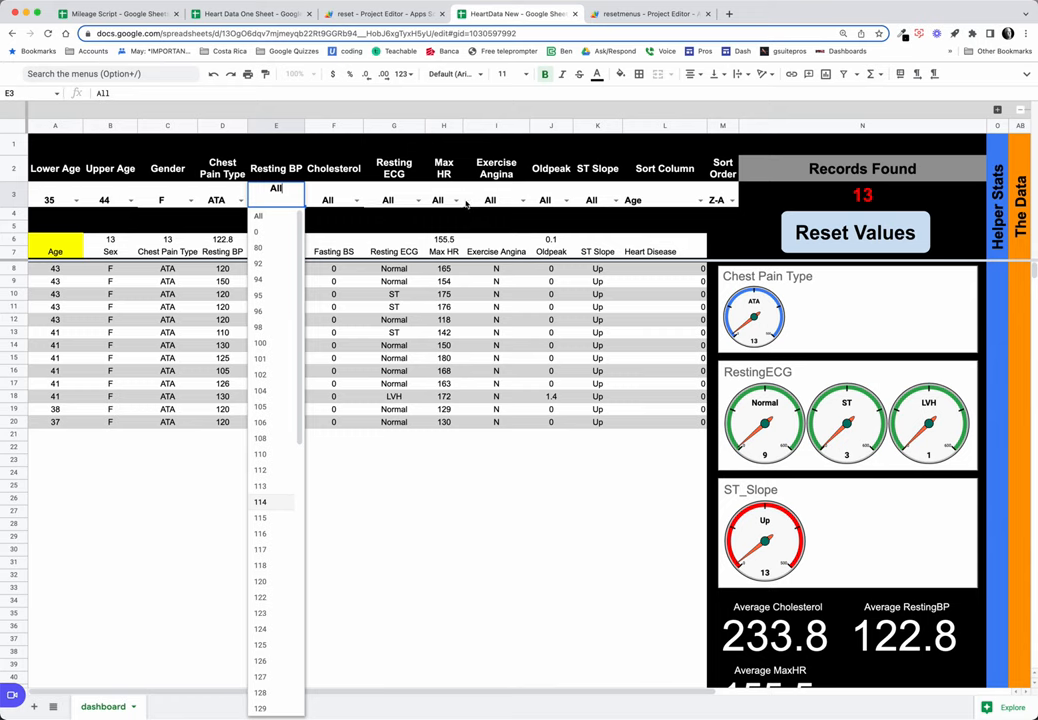
# Browse the Exercise Angina choices and leave it at All.
pyautogui.click(496, 200)
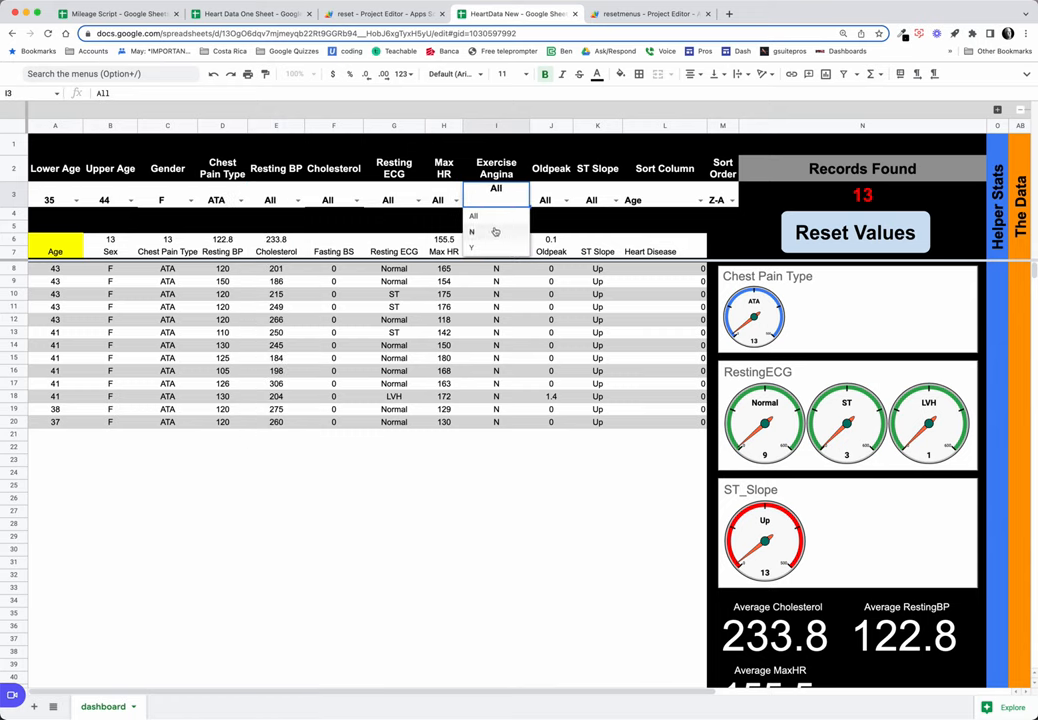
pyautogui.click(472, 232)
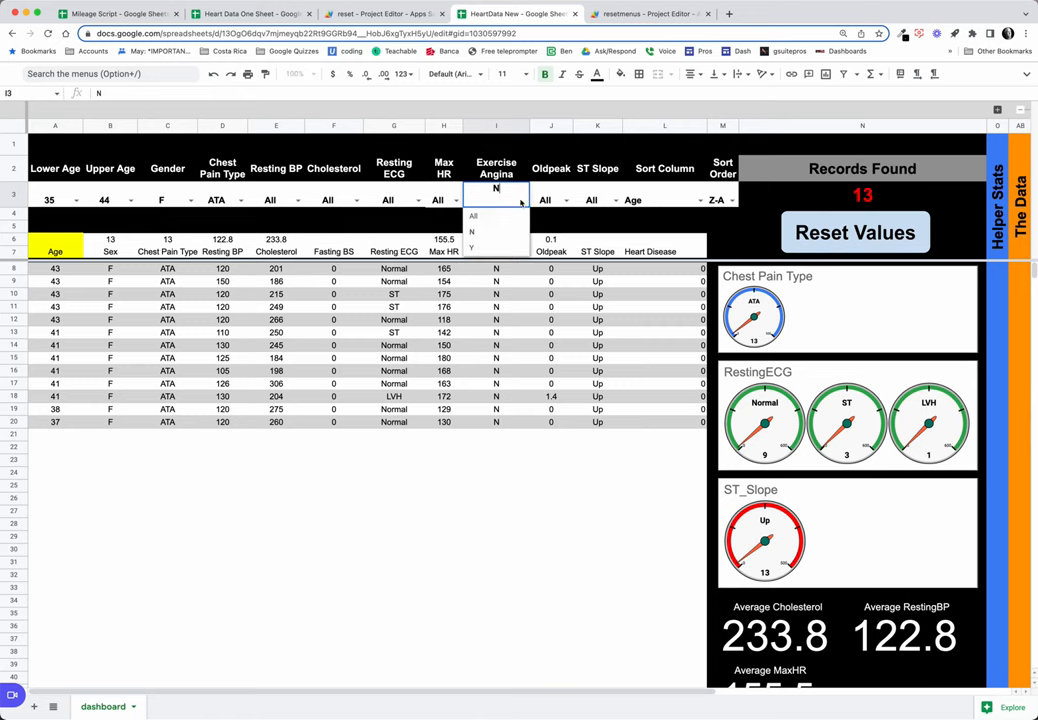
pyautogui.click(472, 248)
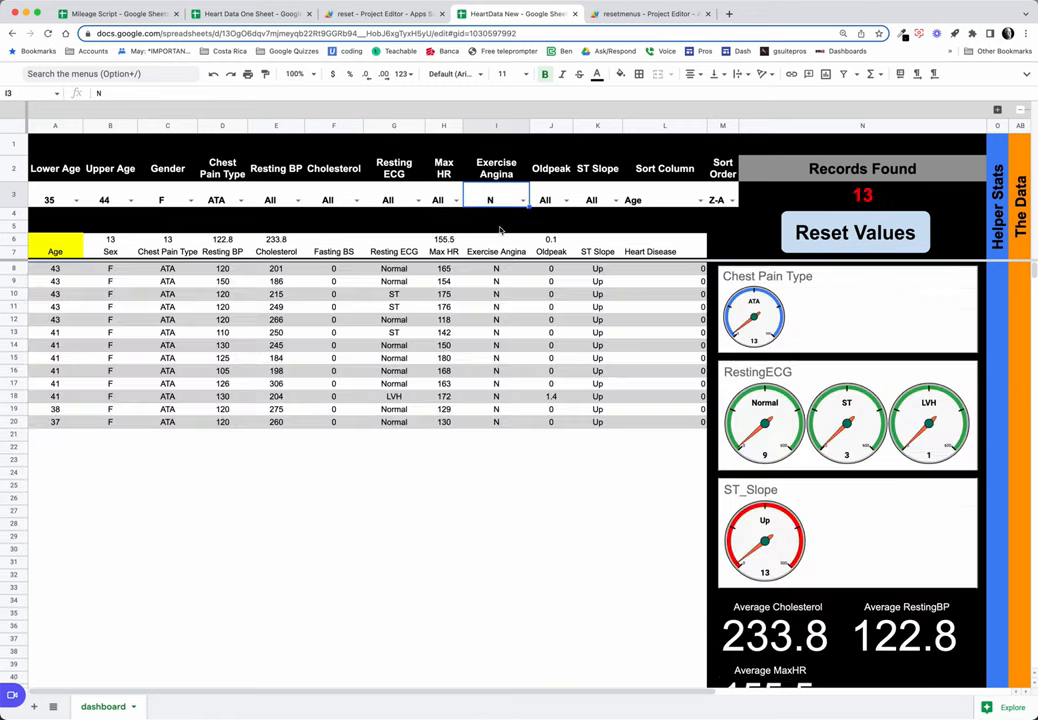
# Set ST Slope to Down, Flat then Up, then reset every filter to All for 897 records.
pyautogui.click(568, 200)
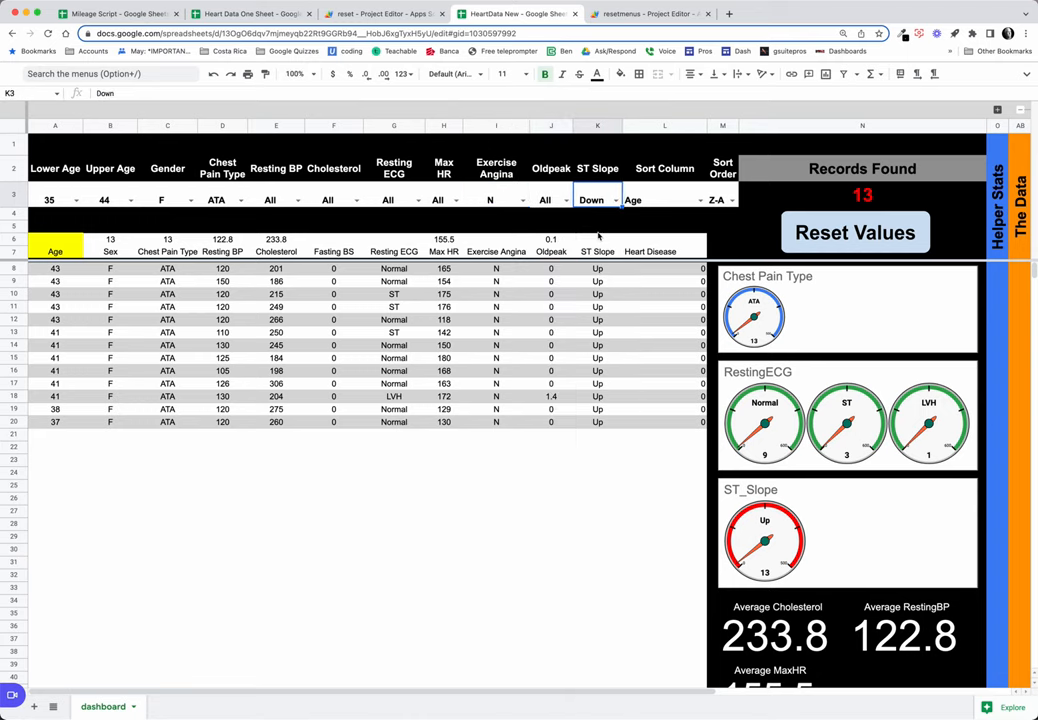
pyautogui.click(614, 200)
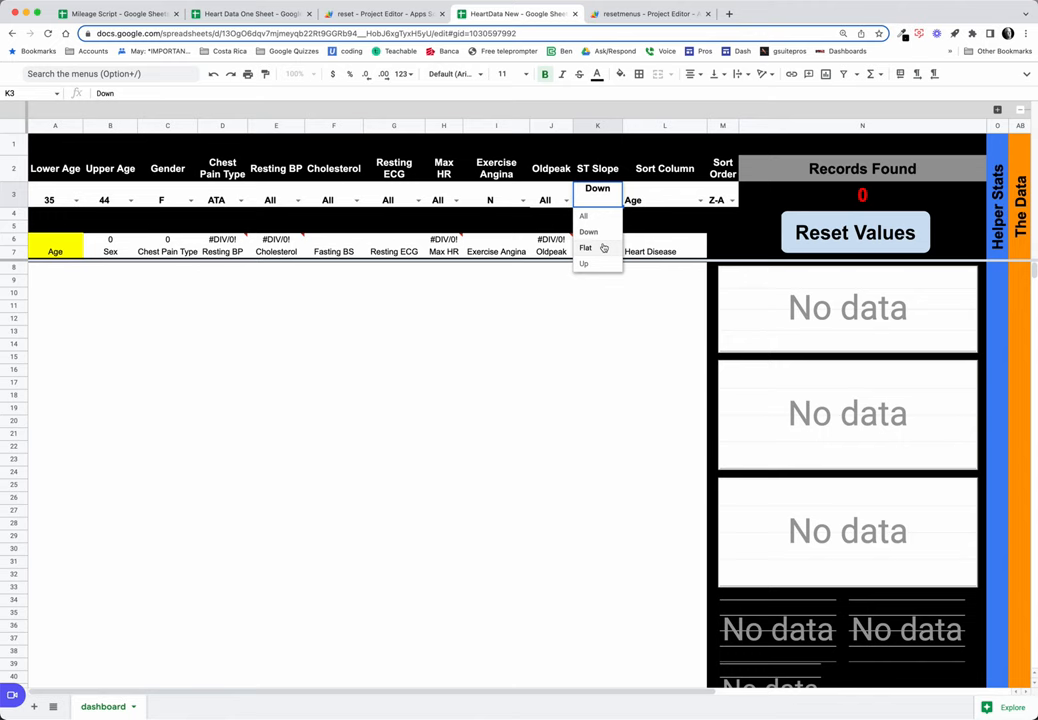
pyautogui.click(584, 248)
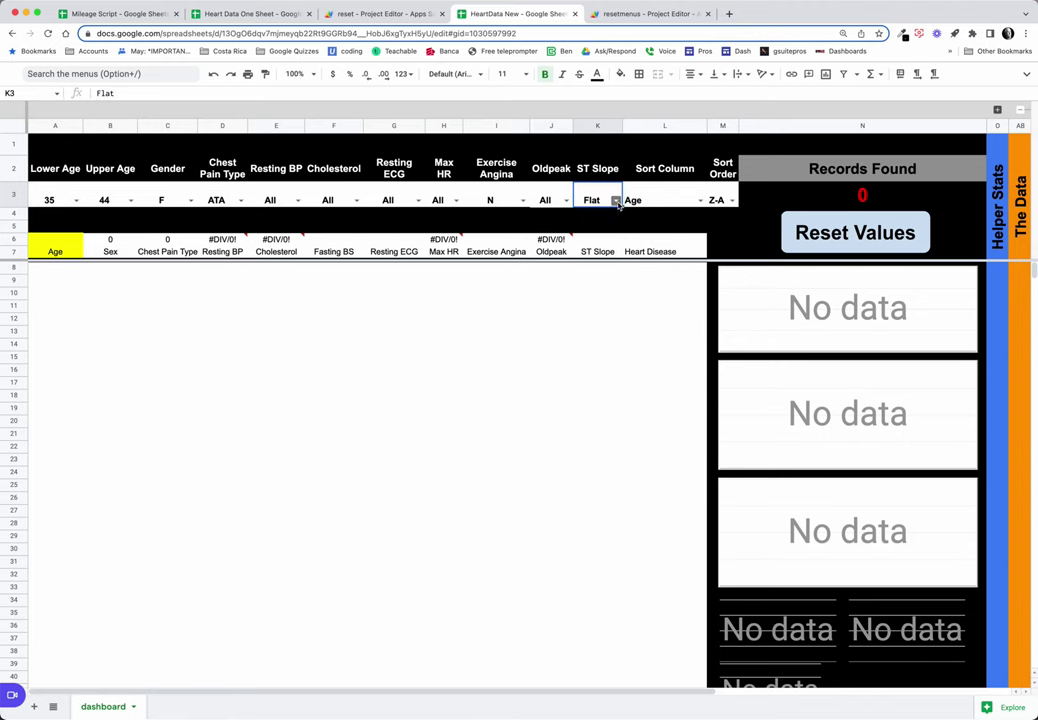
pyautogui.click(616, 200)
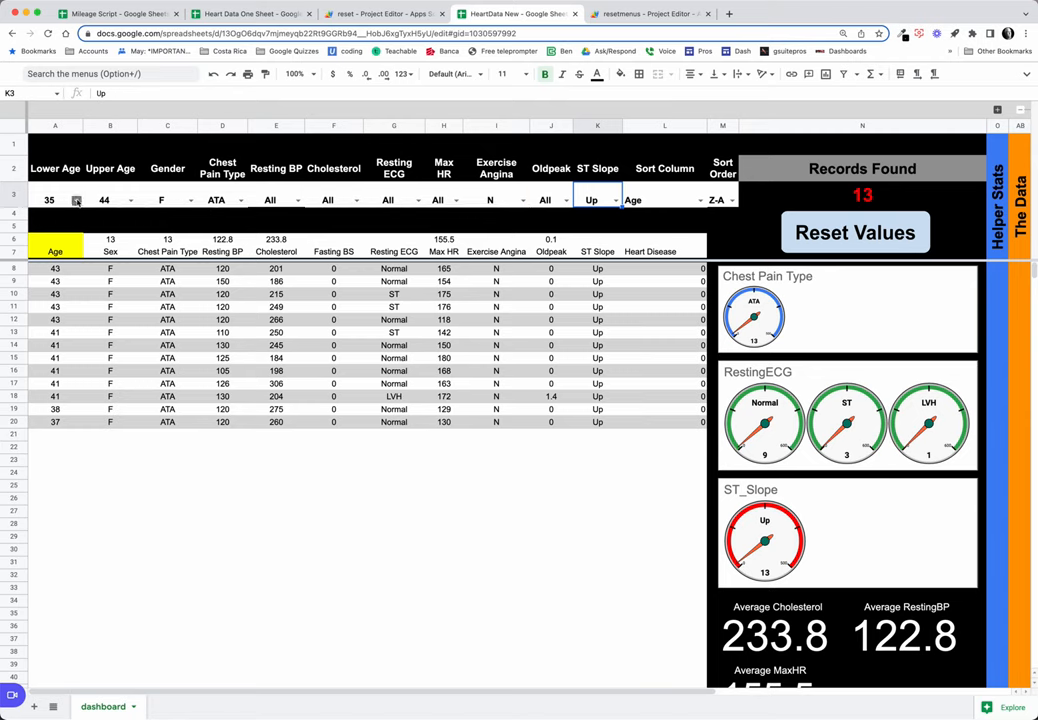
pyautogui.click(56, 200)
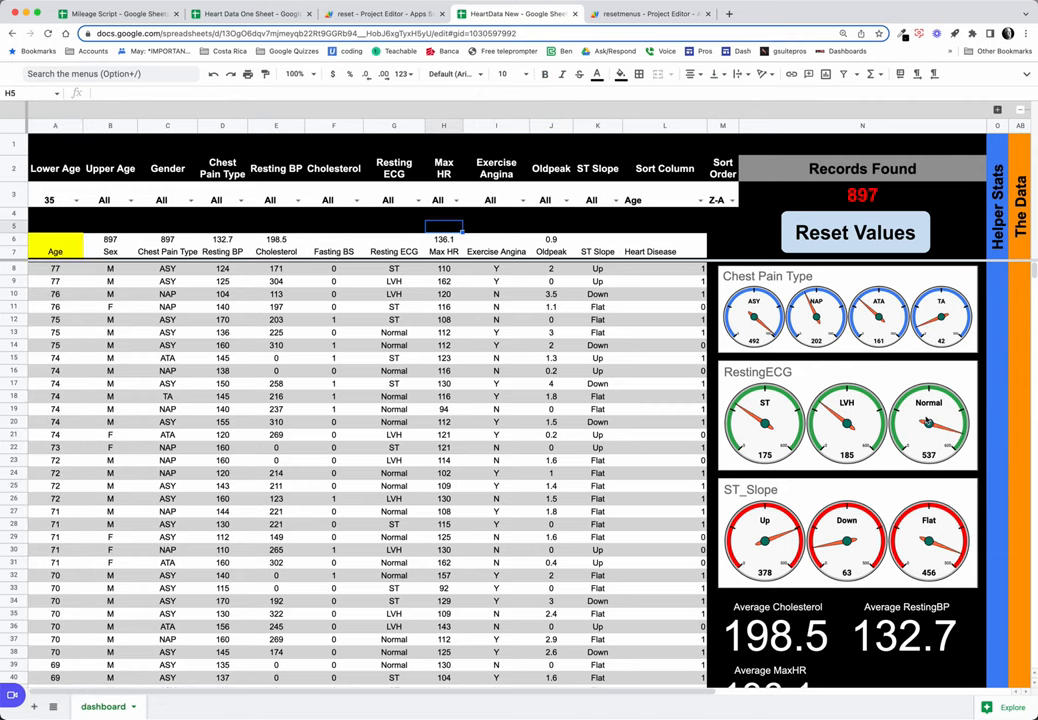
# Reset the filters and keep only Exercise Angina = Y, leaving 369 records.
pyautogui.scroll(-3)
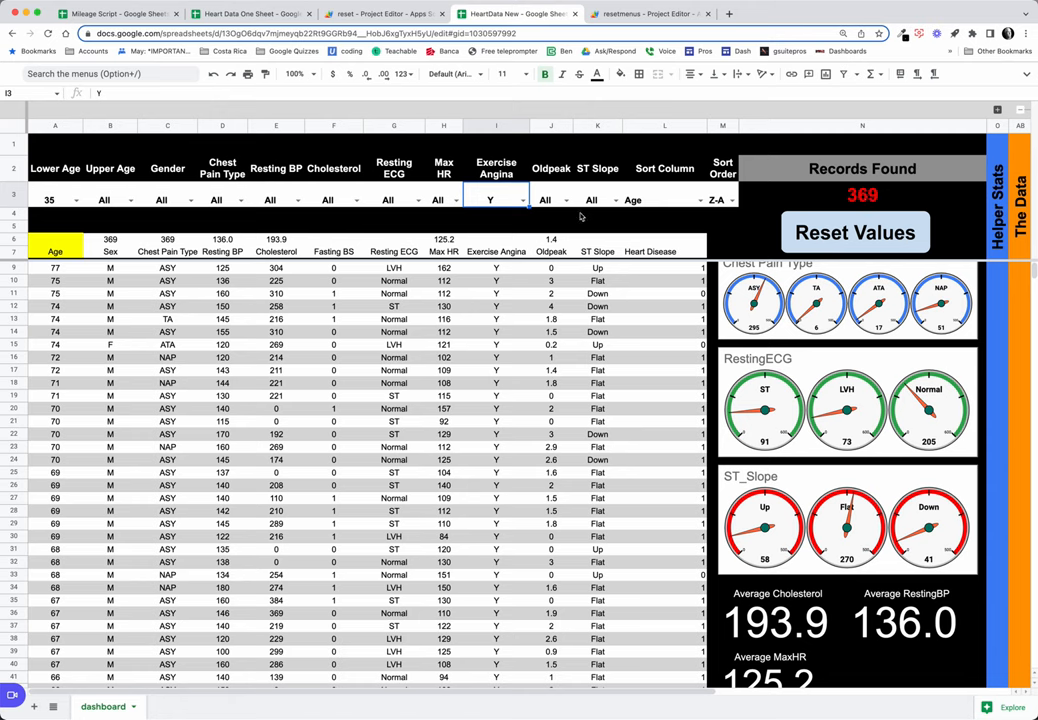
# Return Exercise Angina to All and look through the Oldpeak filter choices.
pyautogui.click(496, 200)
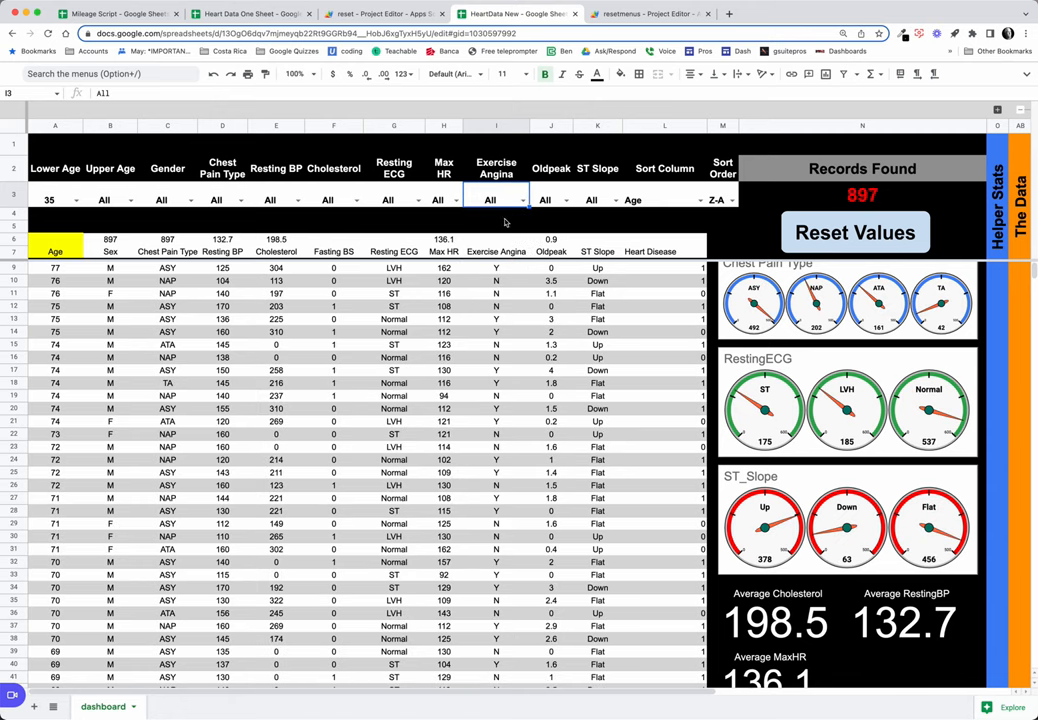
pyautogui.click(568, 200)
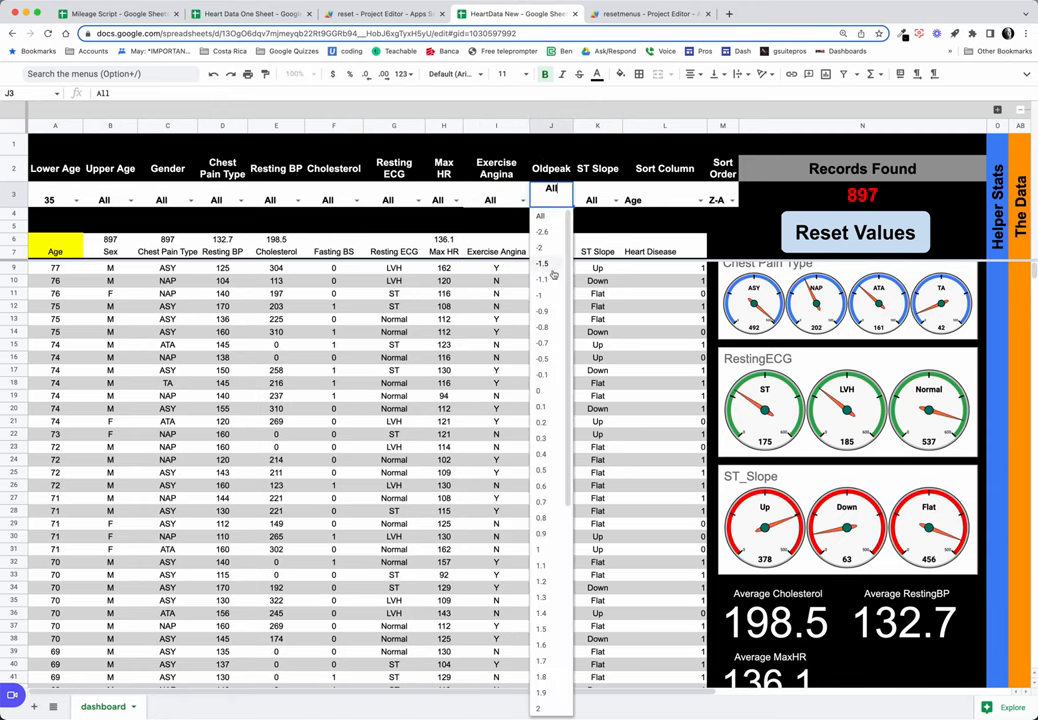
pyautogui.click(596, 200)
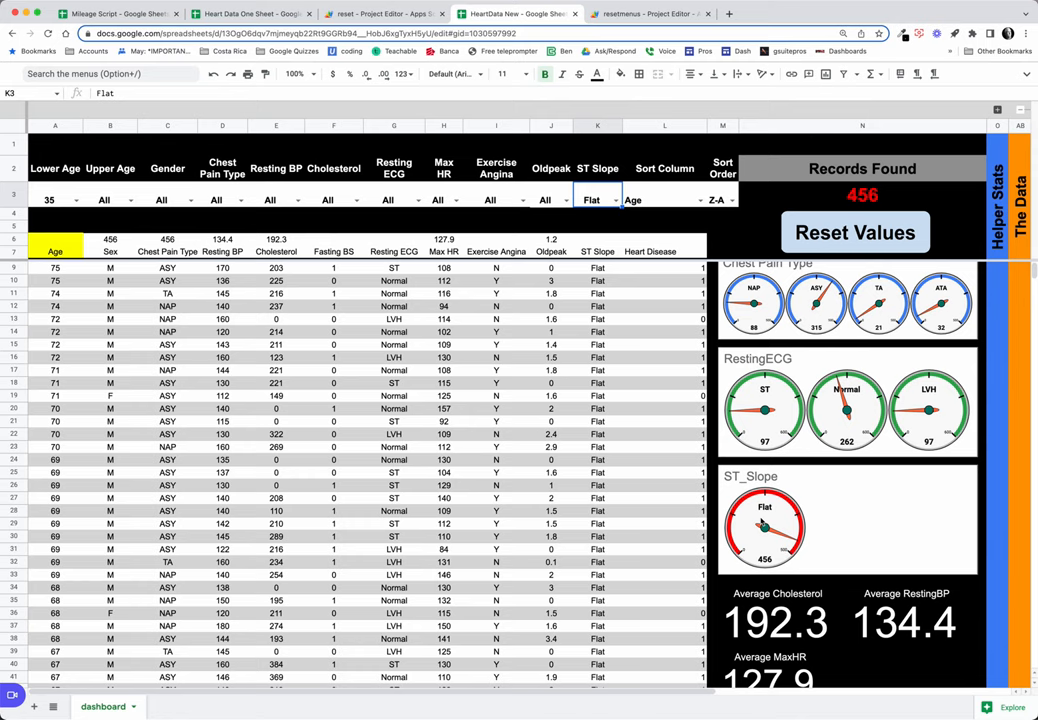
pyautogui.moveTo(830, 502)
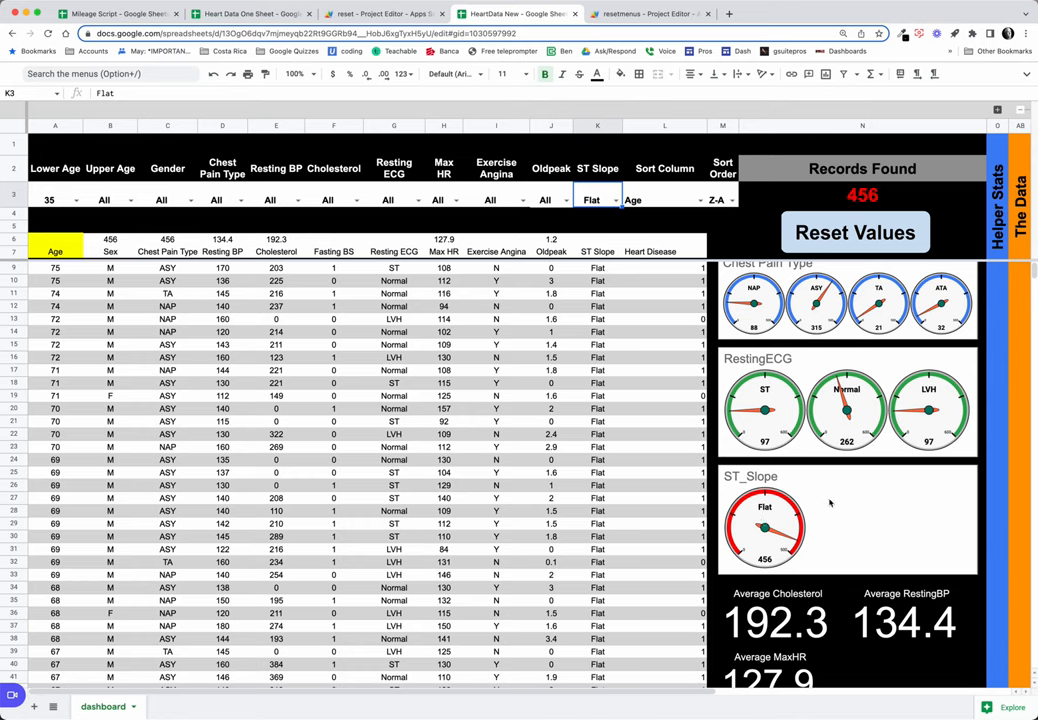
# Try ST Slope = Flat for 456 records, then set it back to All for 897.
pyautogui.click(612, 200)
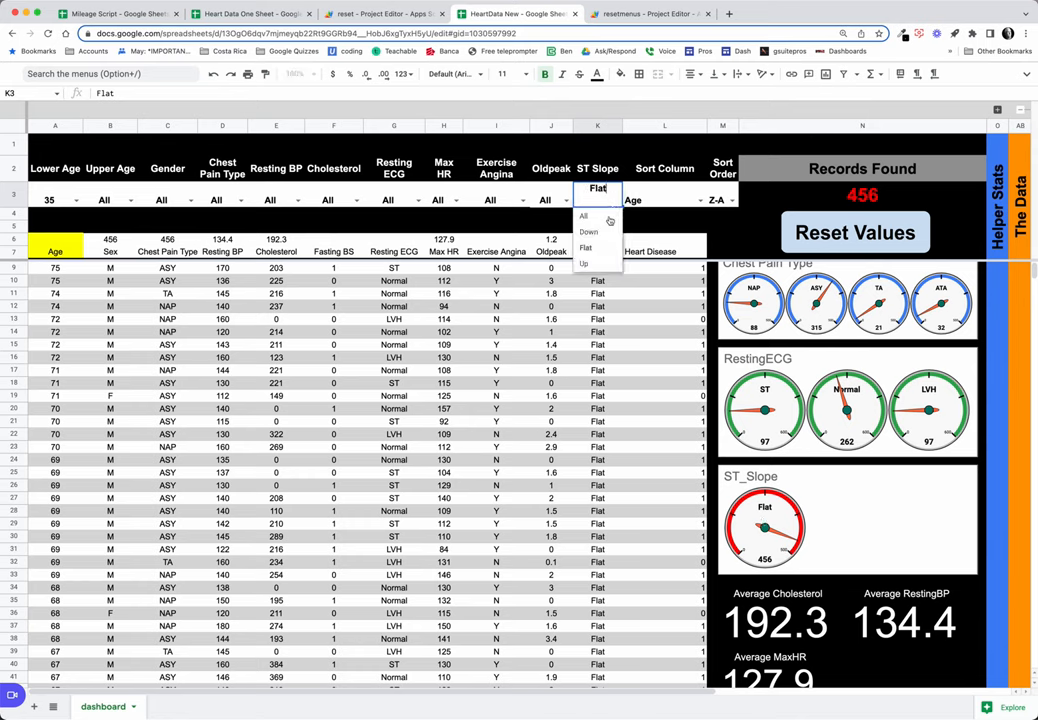
pyautogui.click(584, 216)
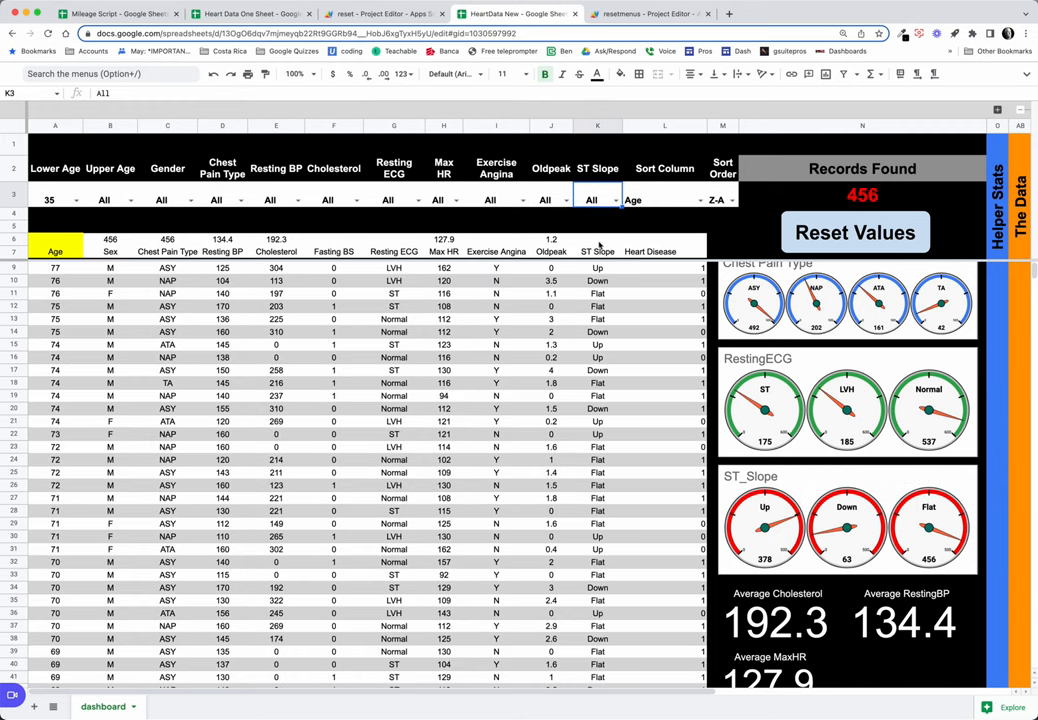
pyautogui.click(856, 232)
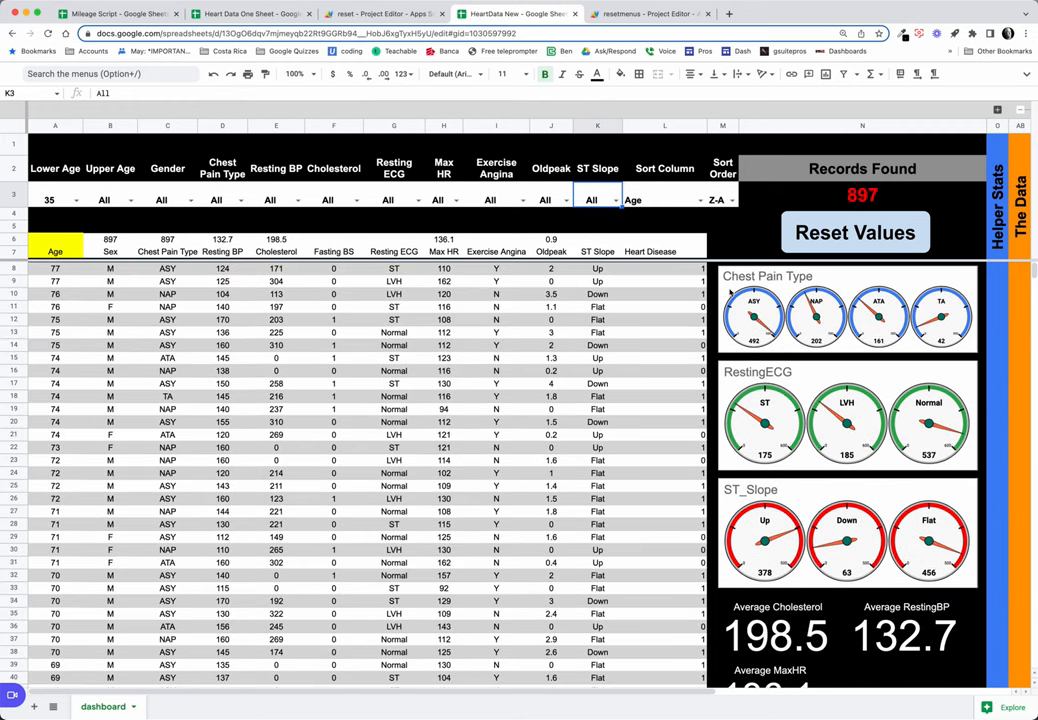
pyautogui.moveTo(692, 160)
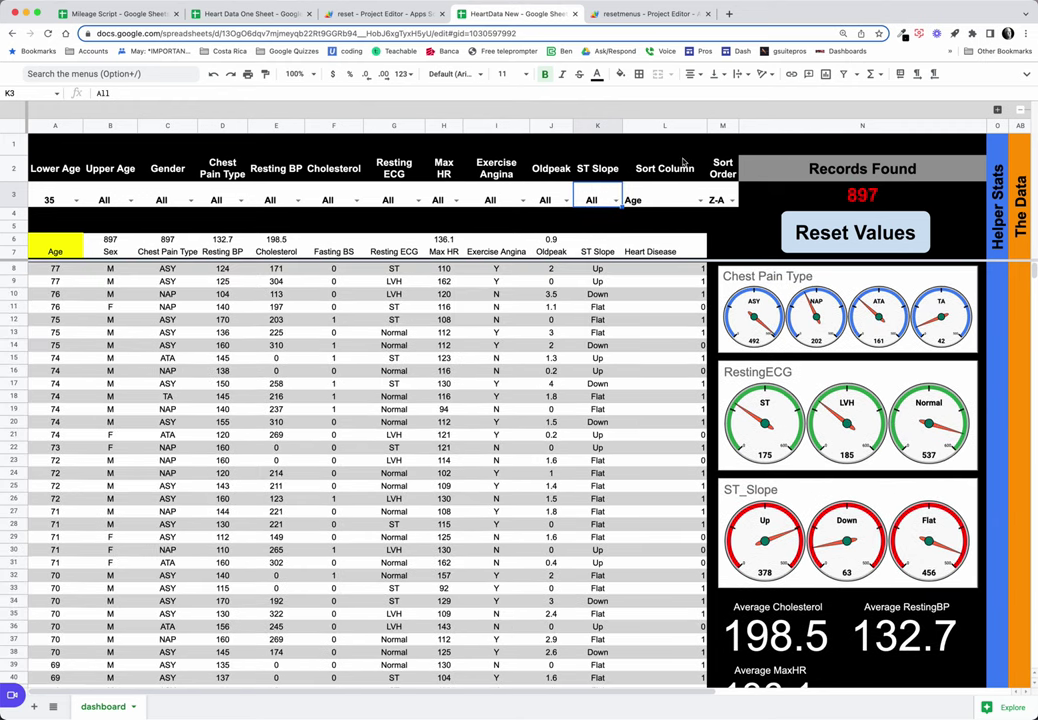
pyautogui.moveTo(52, 256)
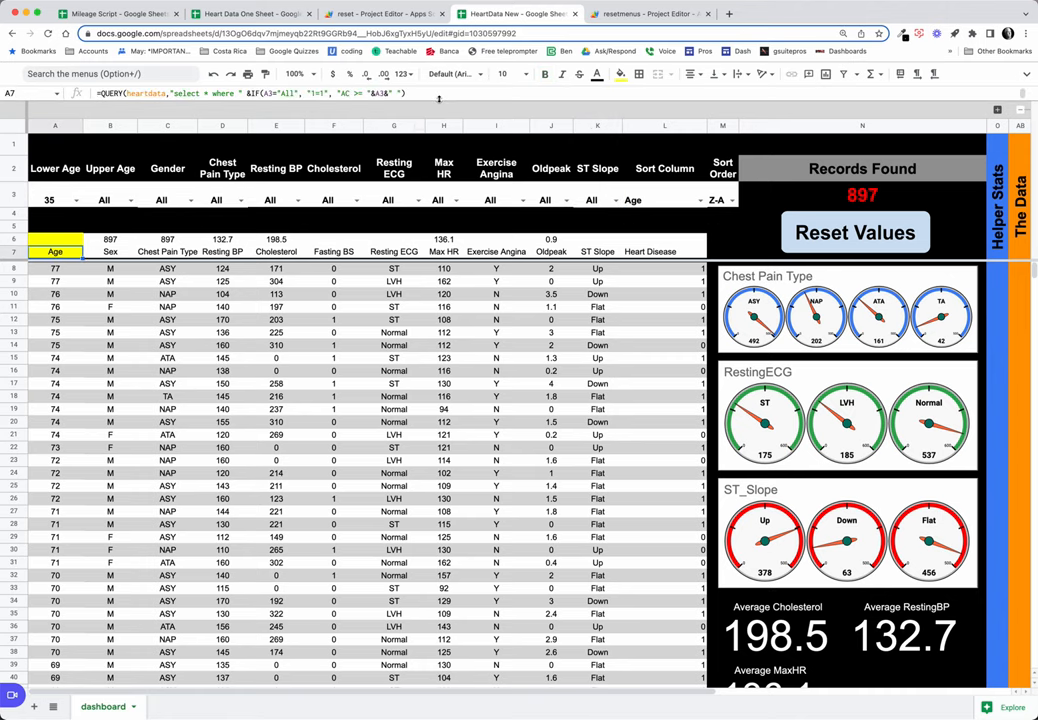
# Set Lower Age back to All so all 918 records are counted with refreshed averages.
pyautogui.click(438, 96)
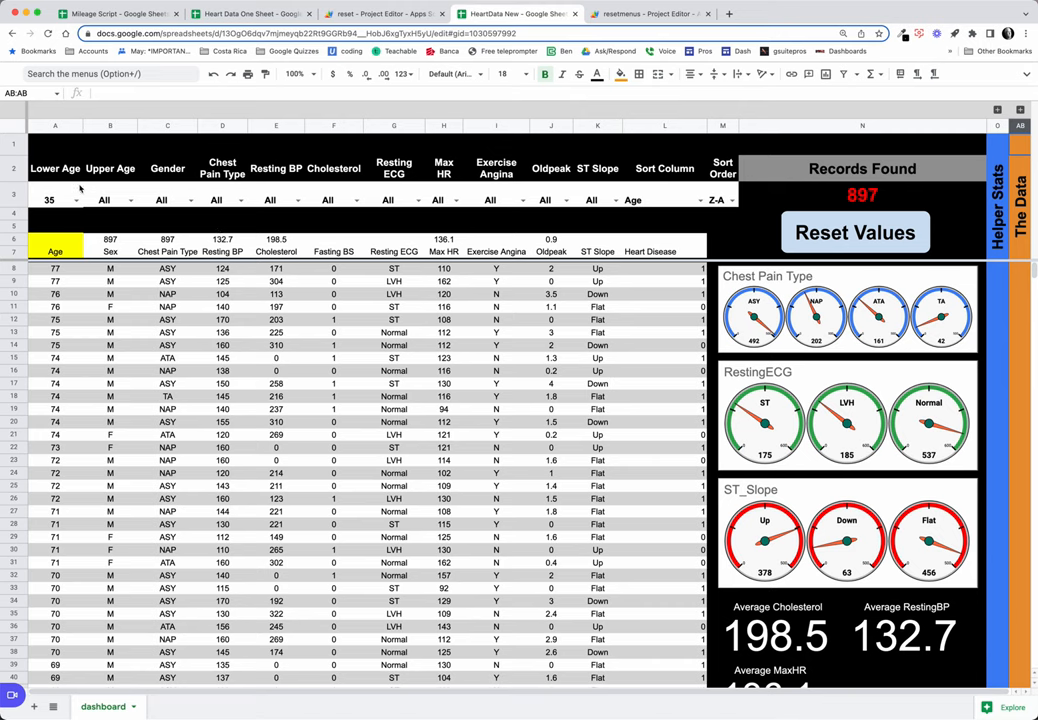
pyautogui.moveTo(772, 220)
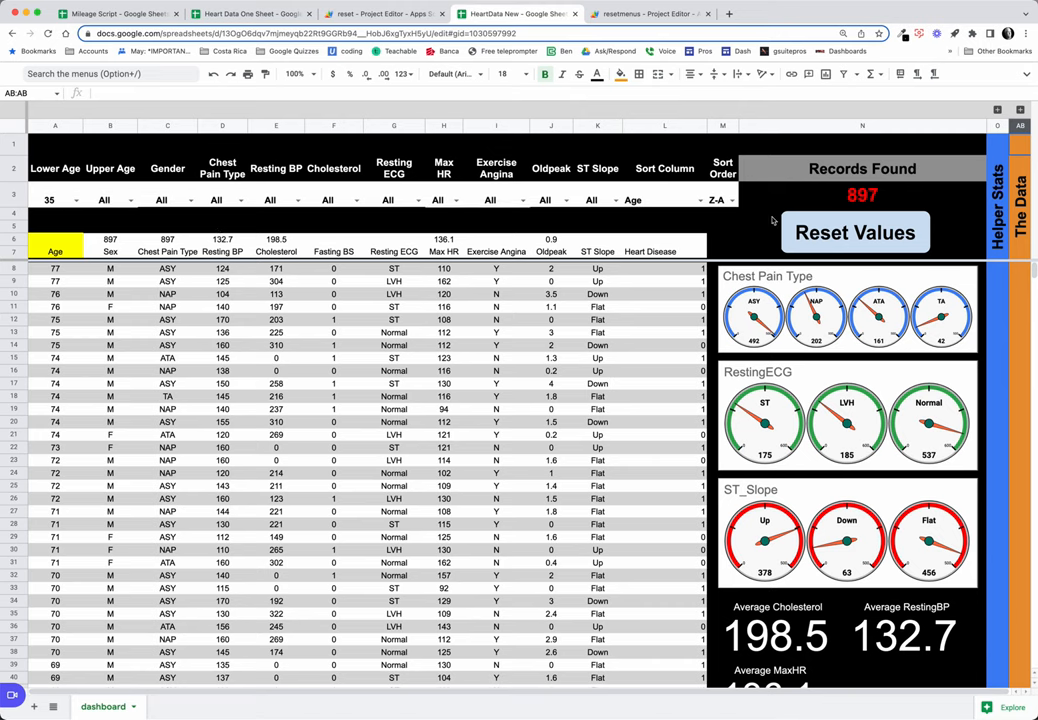
pyautogui.click(854, 232)
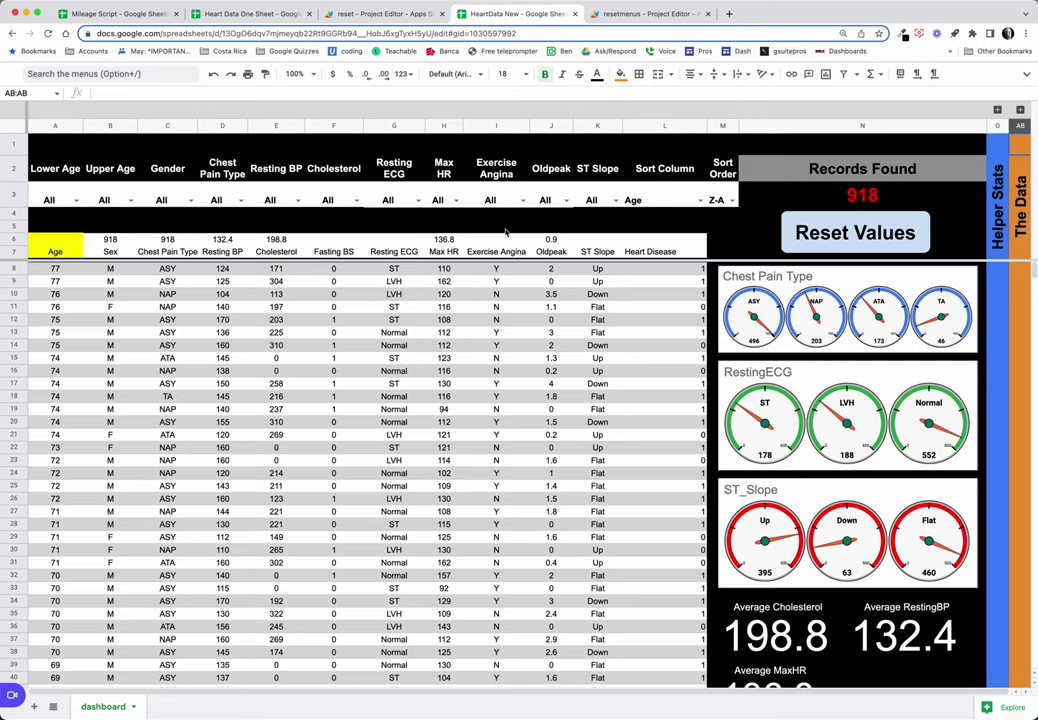
pyautogui.moveTo(844, 420)
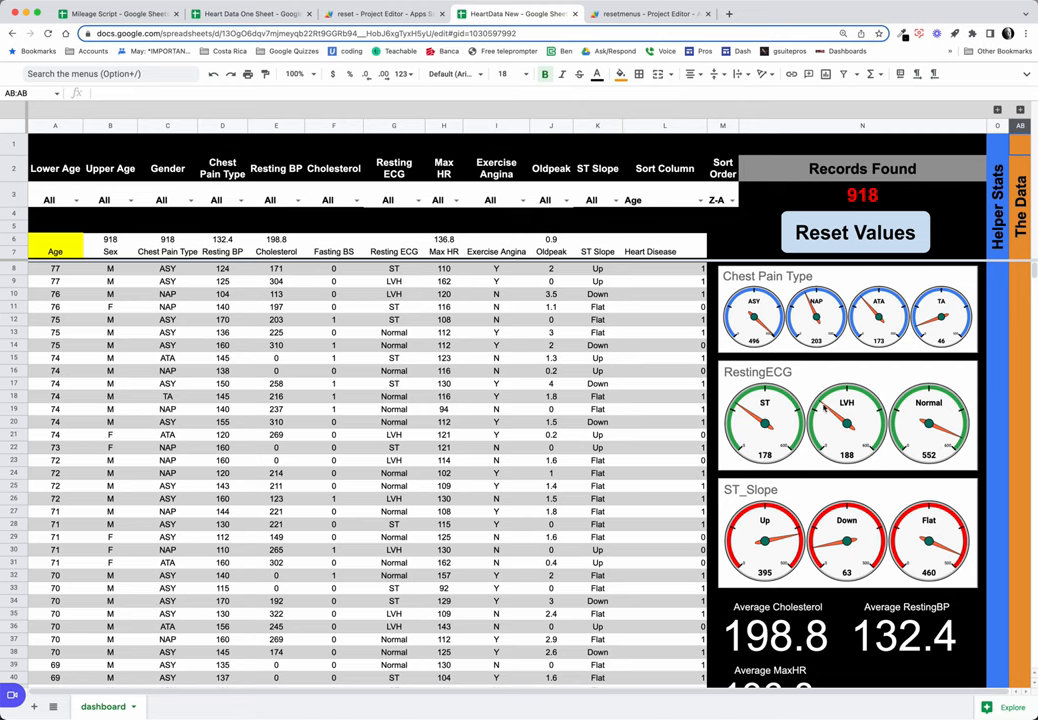